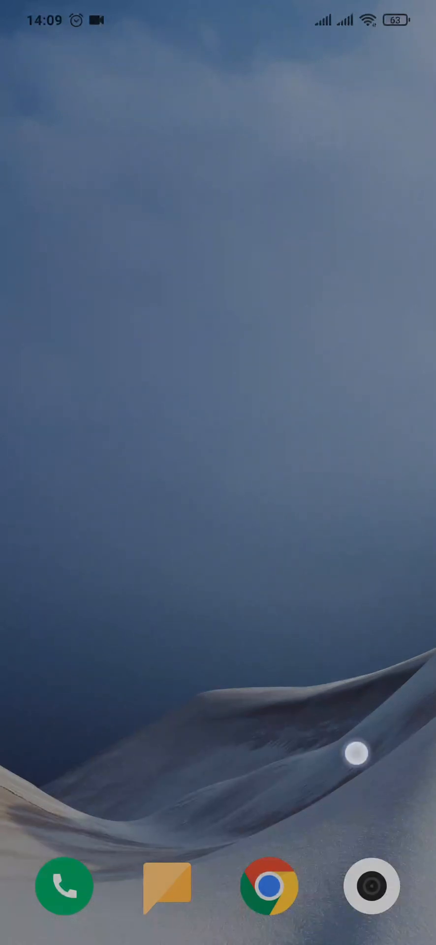
# - Search the Play Store for 'open ai chat gpt' to list AI chat app results
pyautogui.scroll(3)
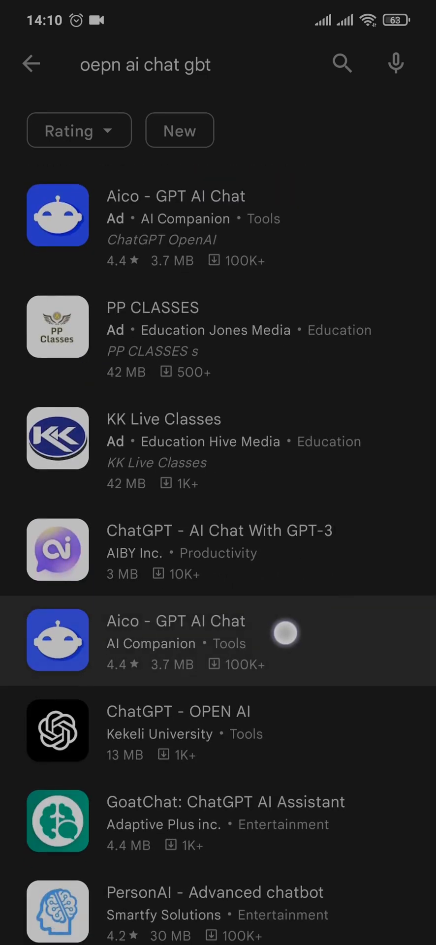
# - Select the 'ChatGPT - OPEN AI' listing by Kekeli University from the results
pyautogui.scroll(-3)
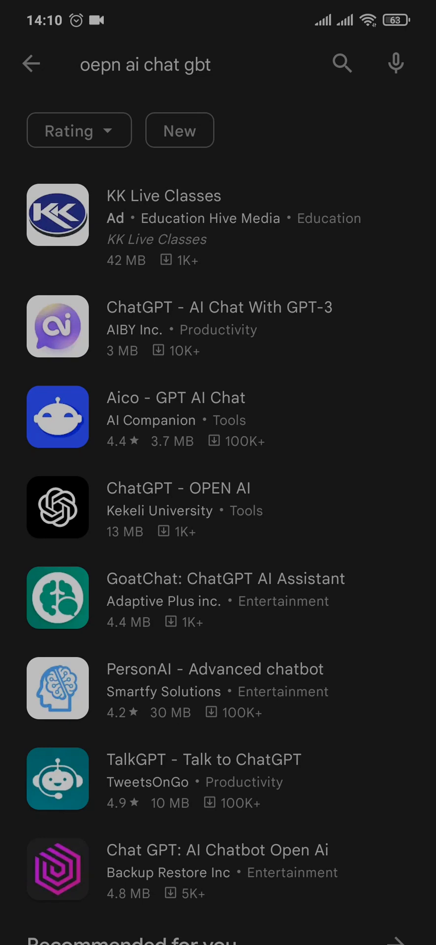
pyautogui.click(178, 508)
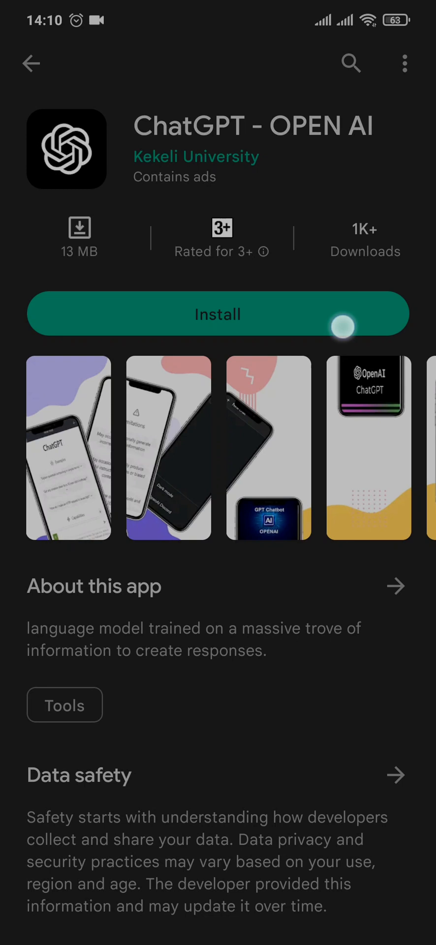
# - Install the ChatGPT - OPEN AI app and wait for the download to finish
pyautogui.click(217, 313)
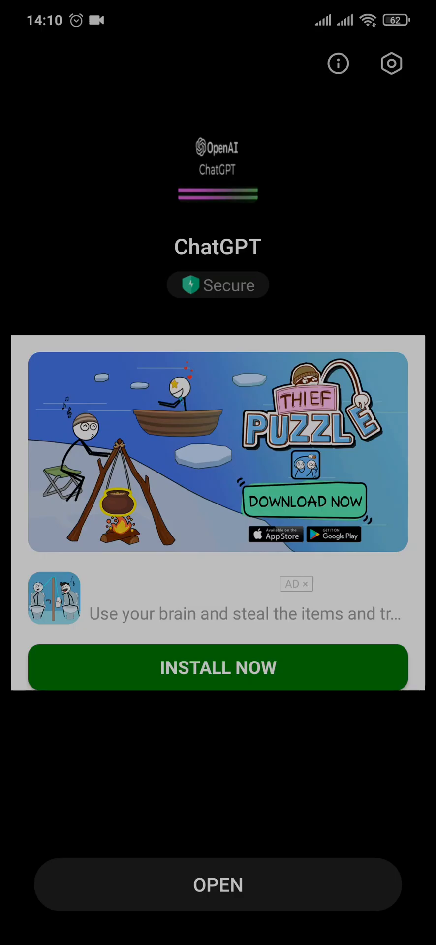
# - Launch the newly installed ChatGPT app, reaching its ad-data consent notice
pyautogui.click(218, 884)
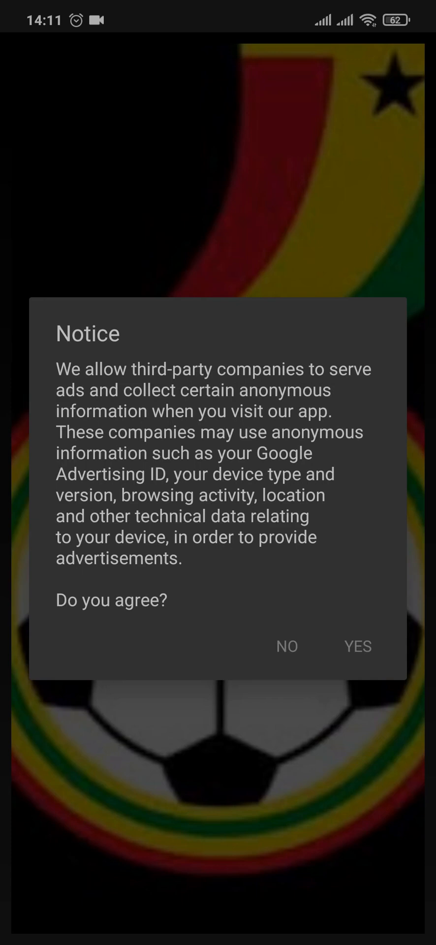
# - Answer the advertising consent notice, then browse the phone's app drawer list
pyautogui.click(357, 646)
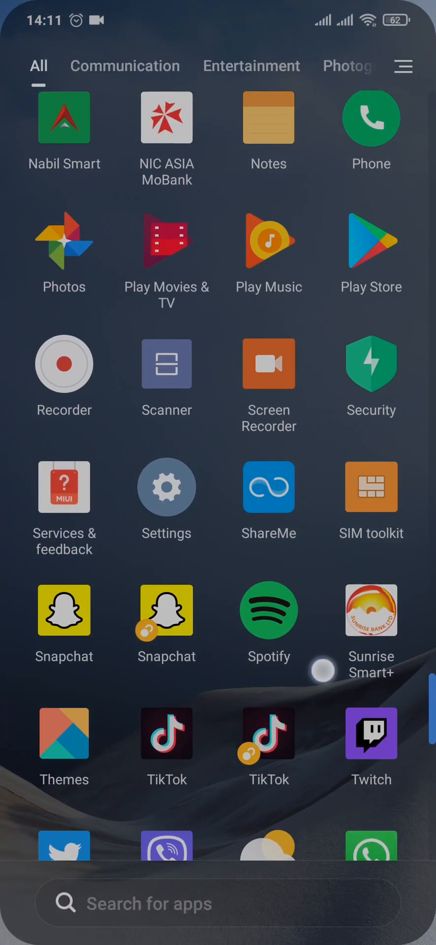
pyautogui.scroll(-3)
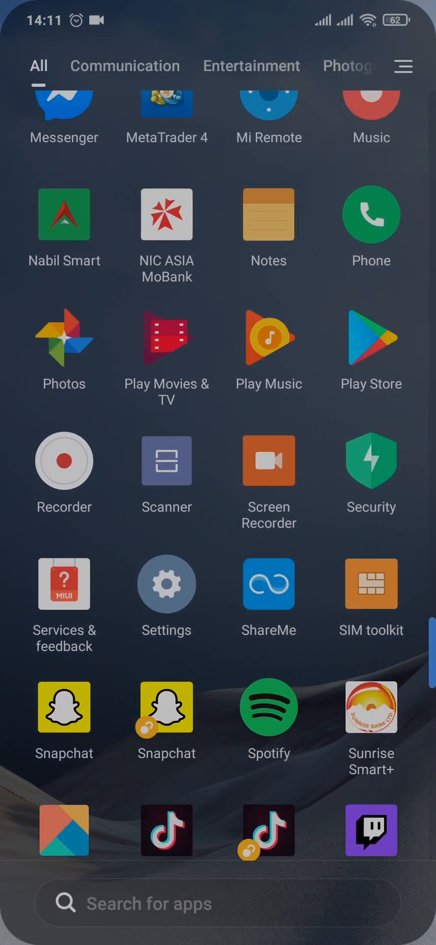